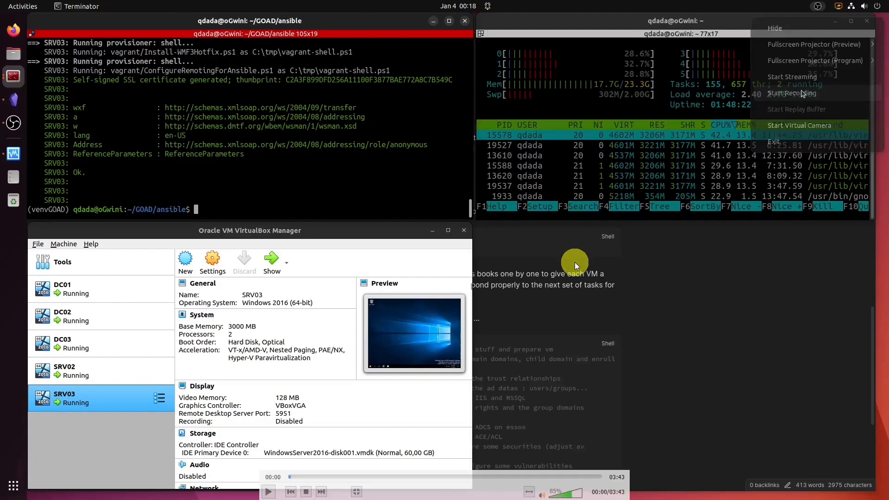
pyautogui.moveTo(444, 251)
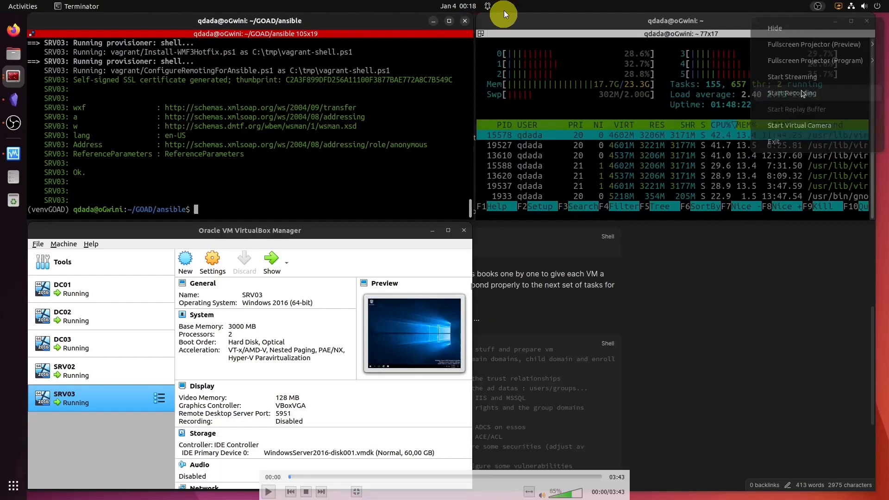
pyautogui.moveTo(475, 10)
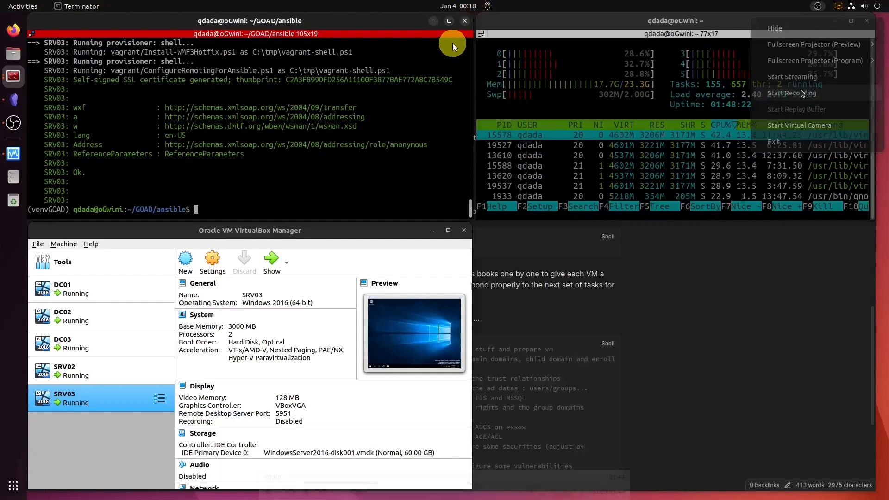
pyautogui.moveTo(423, 78)
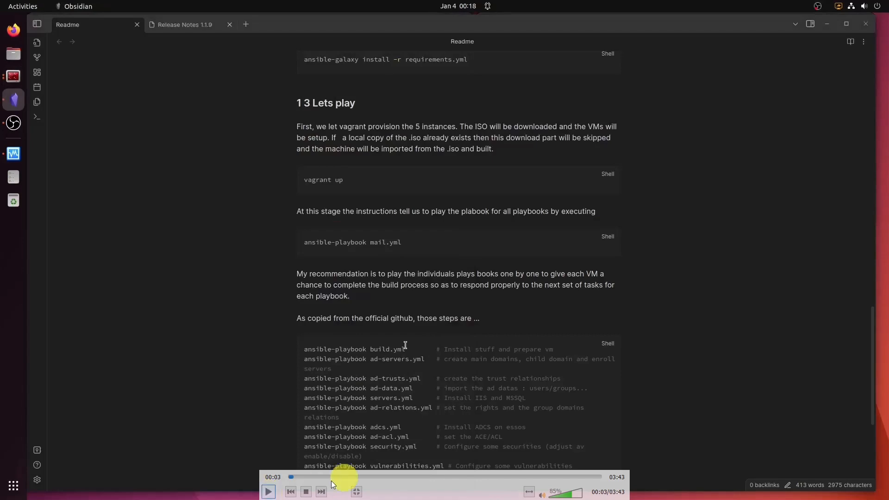
pyautogui.moveTo(476, 265)
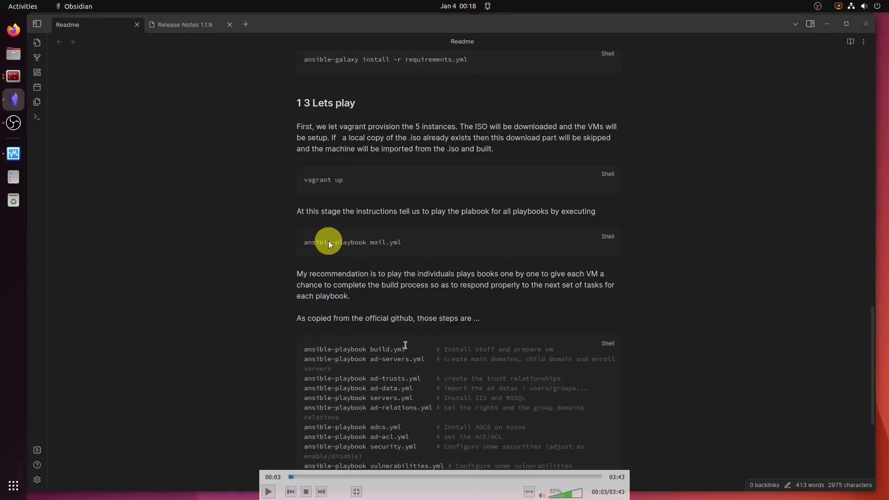
pyautogui.moveTo(434, 240)
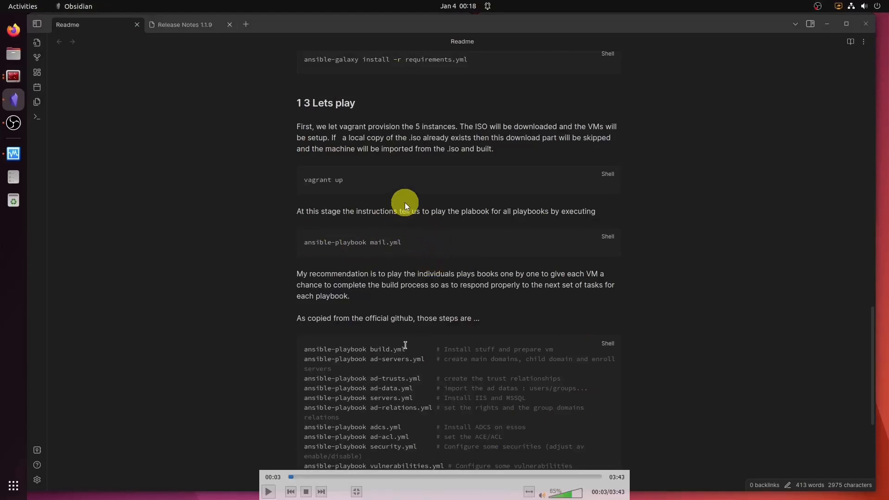
pyautogui.moveTo(305, 248)
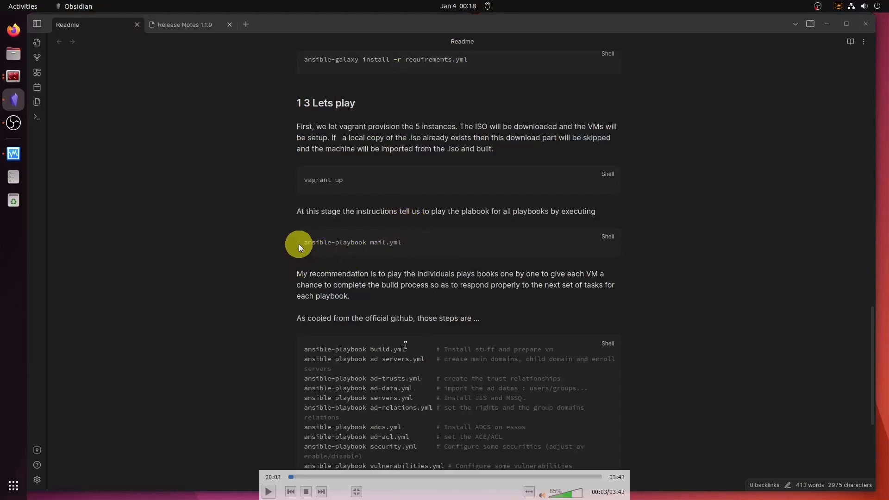
pyautogui.moveTo(384, 236)
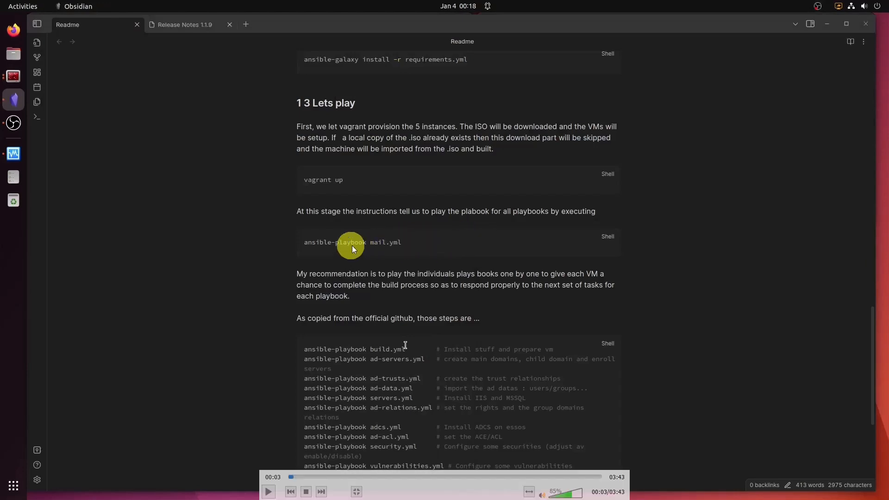
pyautogui.moveTo(384, 418)
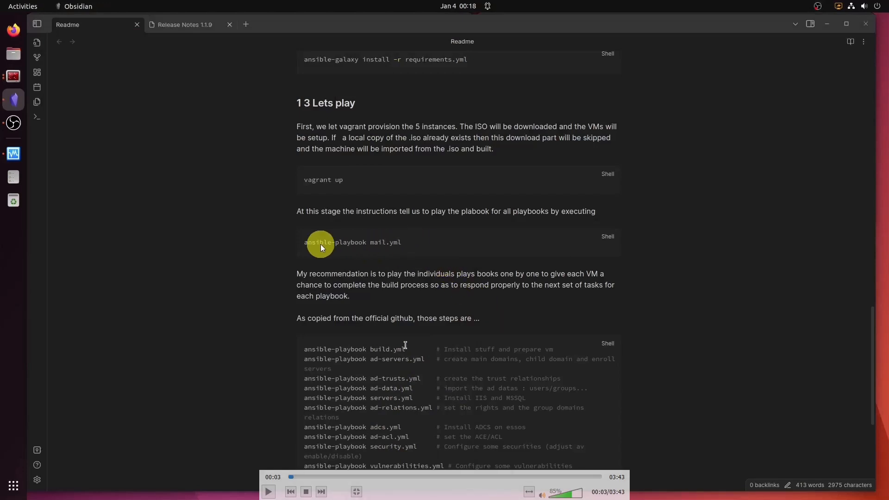
pyautogui.moveTo(528, 283)
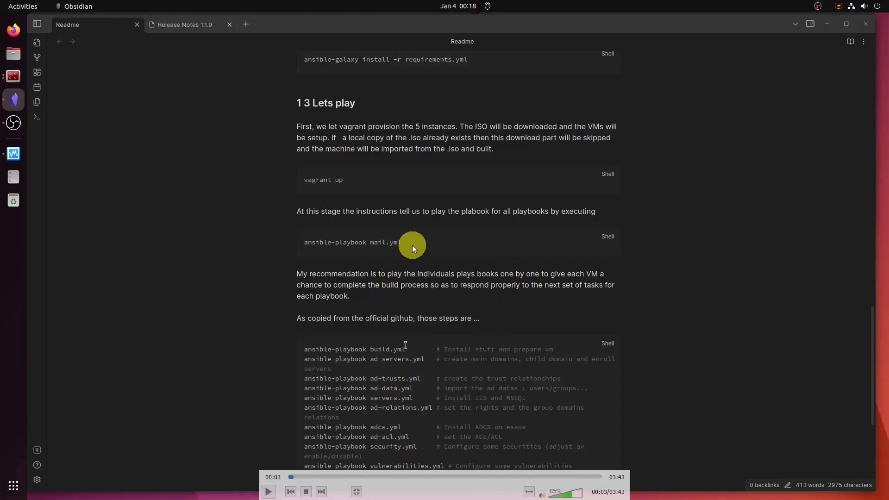
pyautogui.moveTo(396, 351)
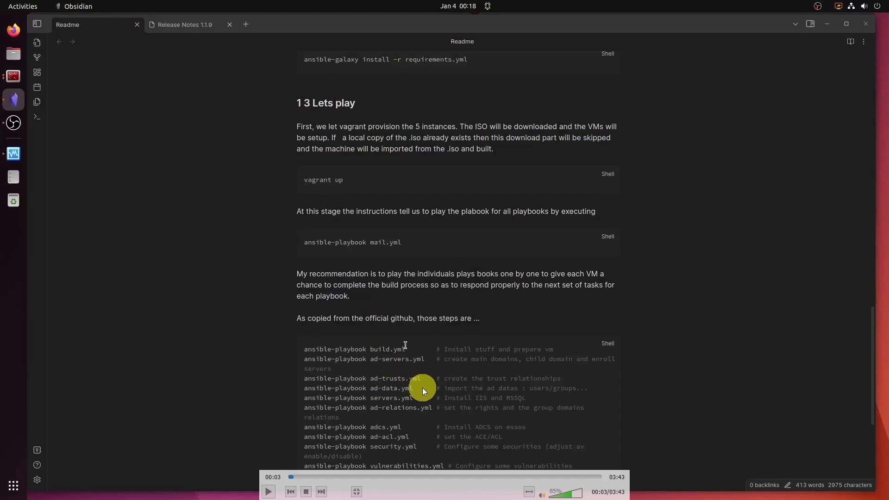
pyautogui.moveTo(443, 373)
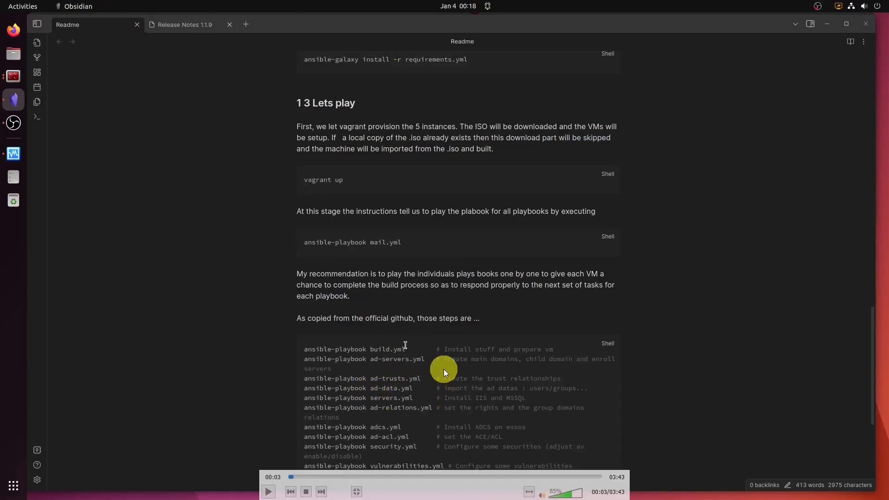
pyautogui.moveTo(478, 346)
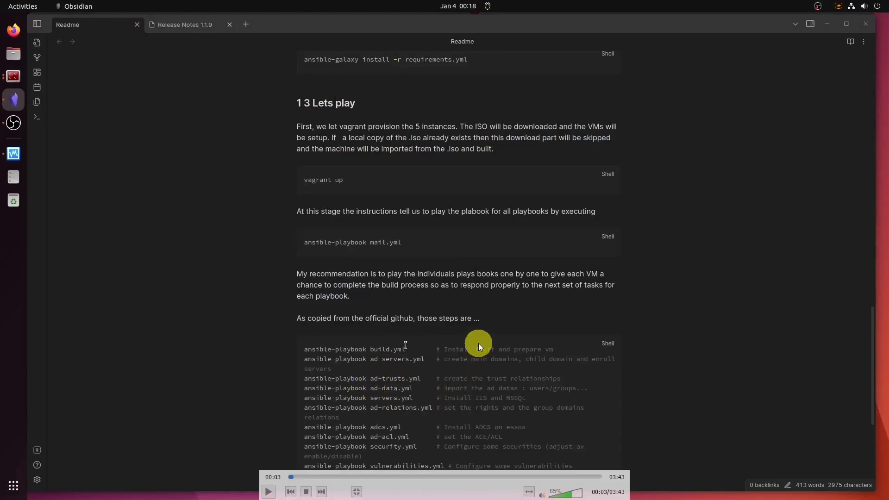
pyautogui.moveTo(402, 361)
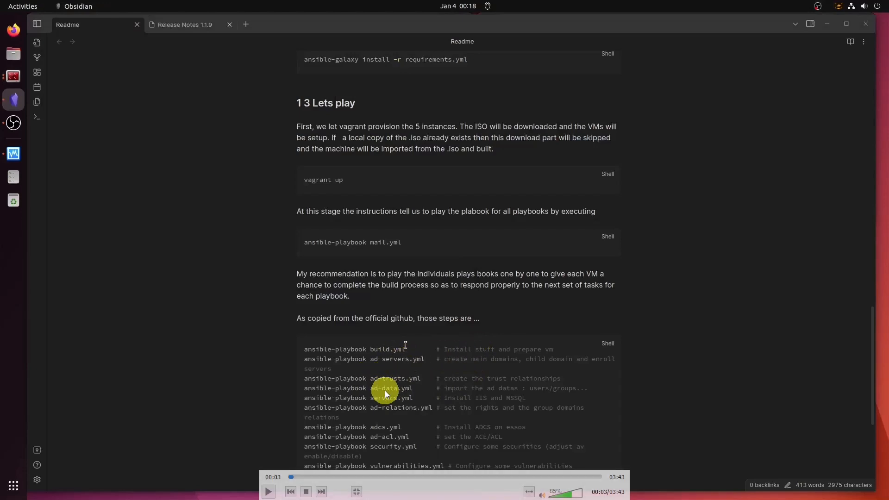
pyautogui.moveTo(367, 402)
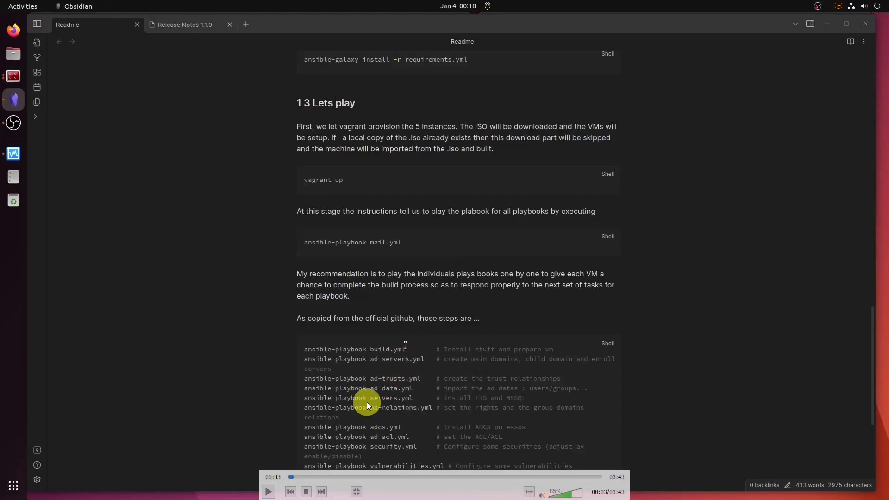
pyautogui.moveTo(478, 399)
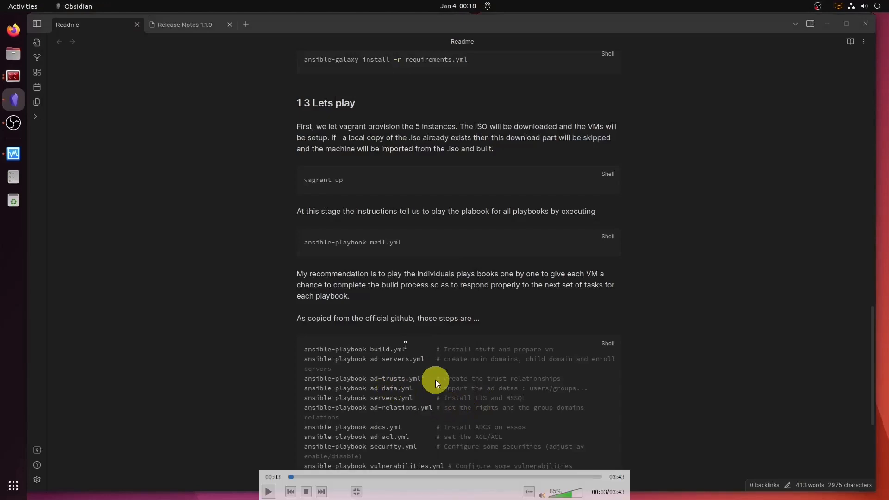
pyautogui.moveTo(320, 176)
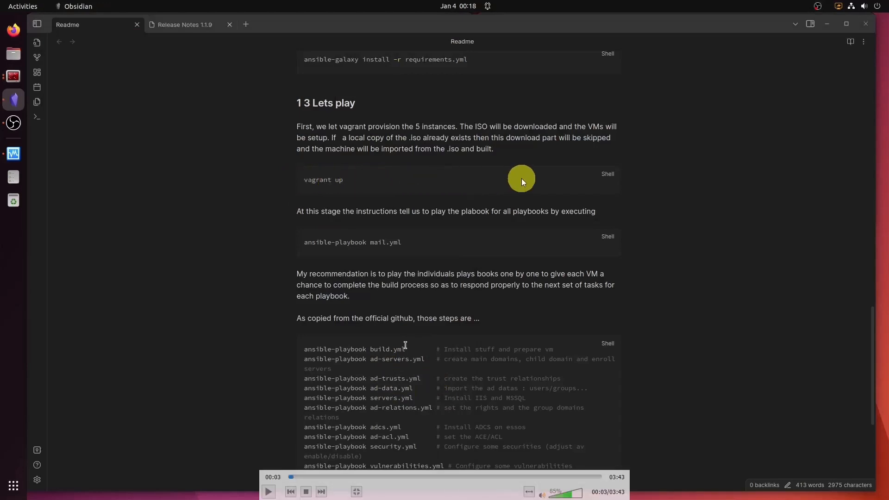
pyautogui.moveTo(558, 191)
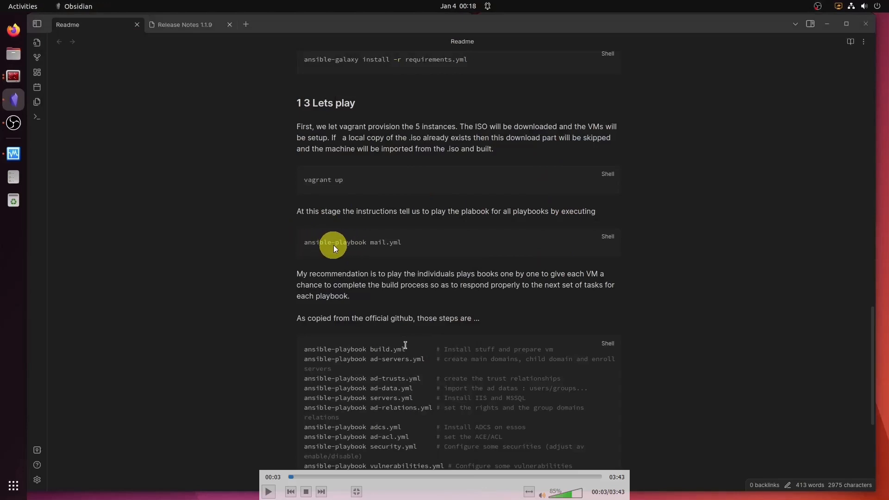
pyautogui.moveTo(431, 361)
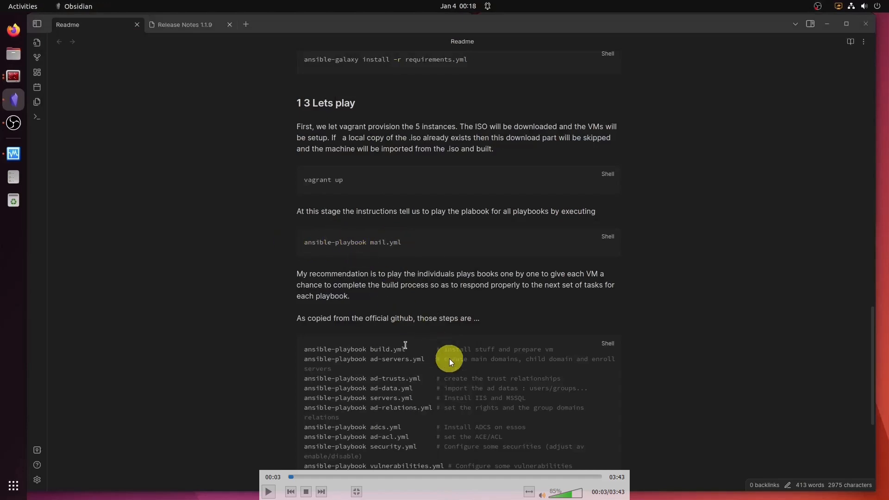
pyautogui.moveTo(438, 400)
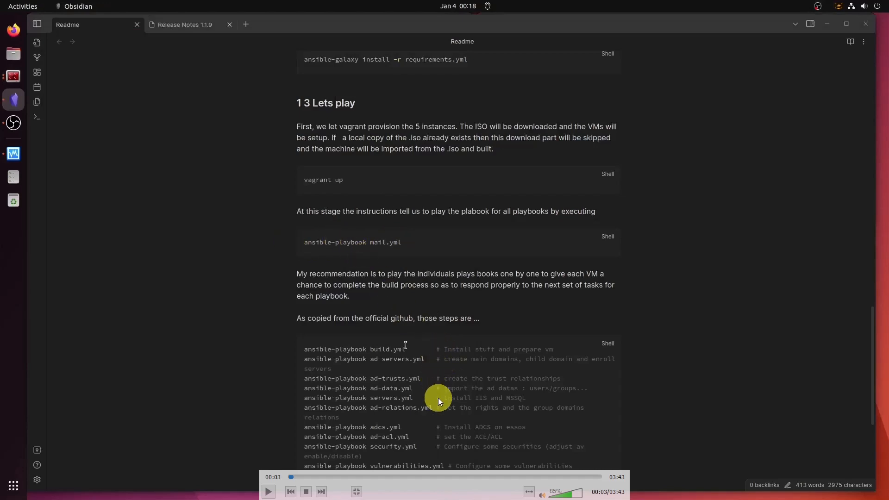
pyautogui.moveTo(500, 419)
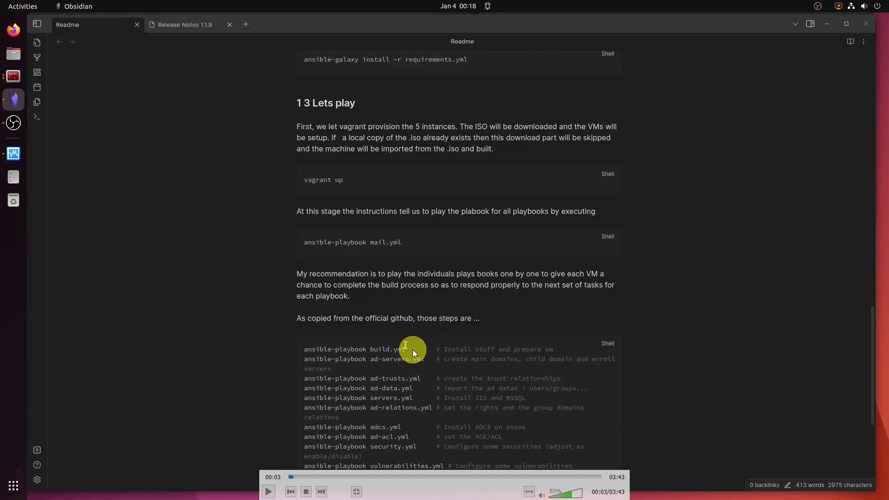
# Select the 'ansible-playbook build.yml' line in the Obsidian readme
pyautogui.click(267, 491)
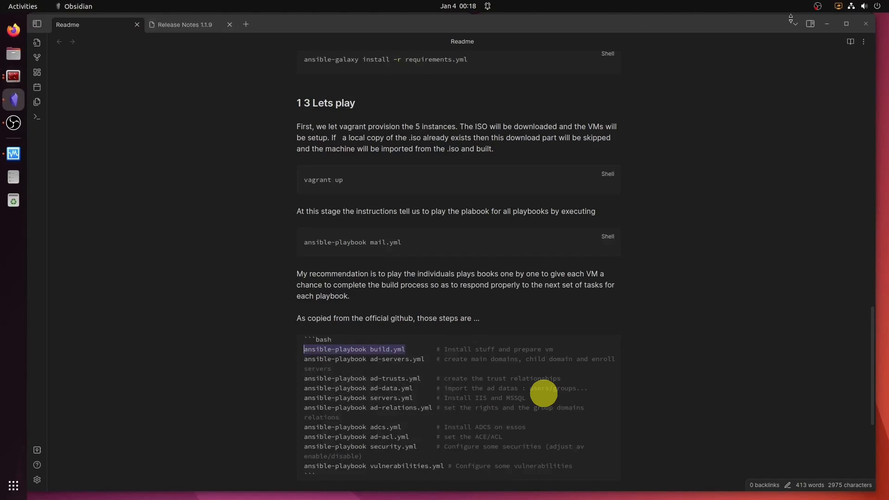
# Paste 'ansible-playbook build.yml' at the Terminator prompt in ~/GOAD/ansible and run it
pyautogui.click(12, 77)
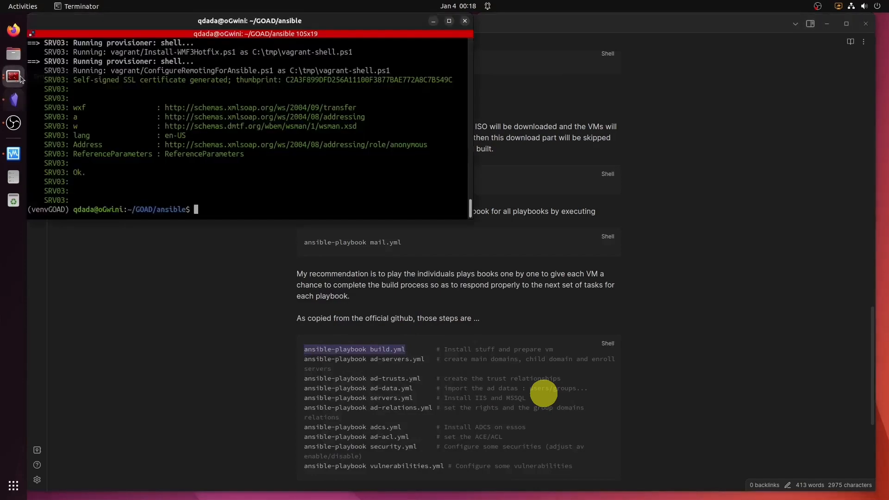
pyautogui.rightClick(250, 196)
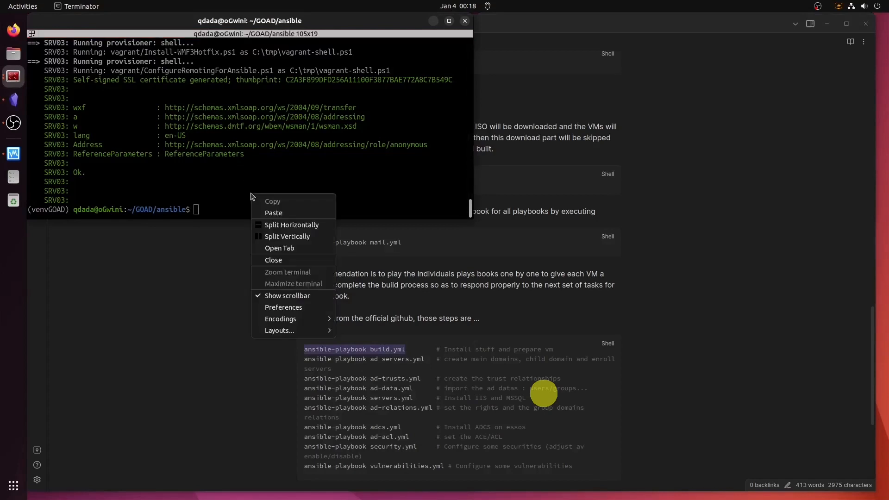
pyautogui.click(273, 213)
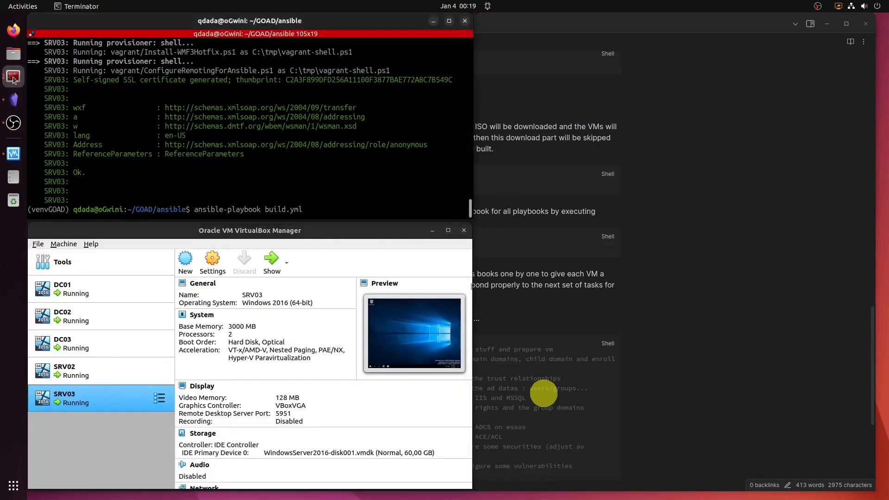
pyautogui.moveTo(13, 77)
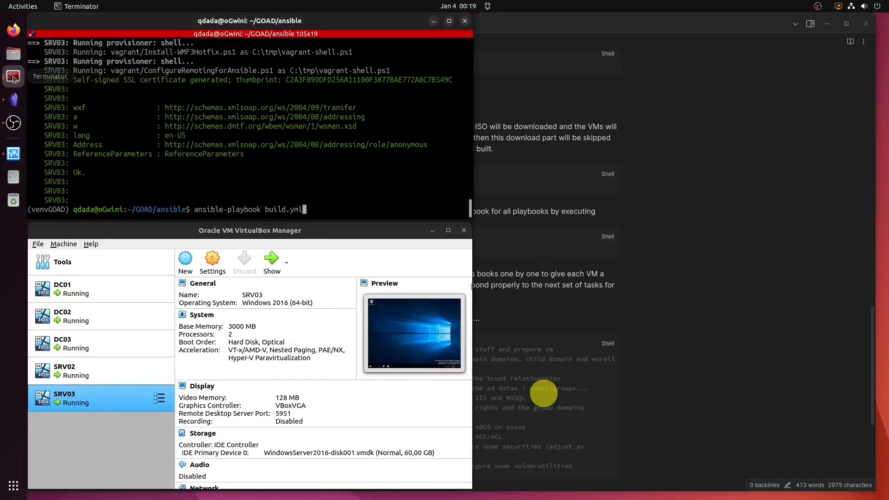
pyautogui.moveTo(825, 24)
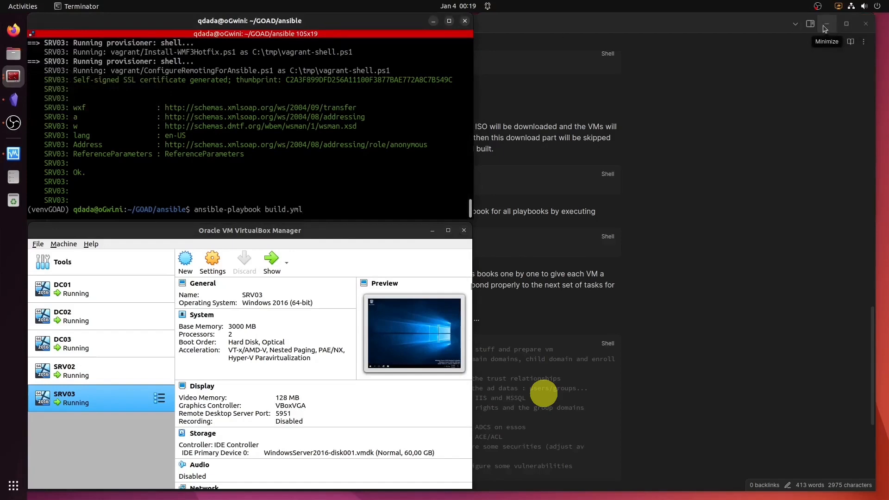
pyautogui.click(825, 24)
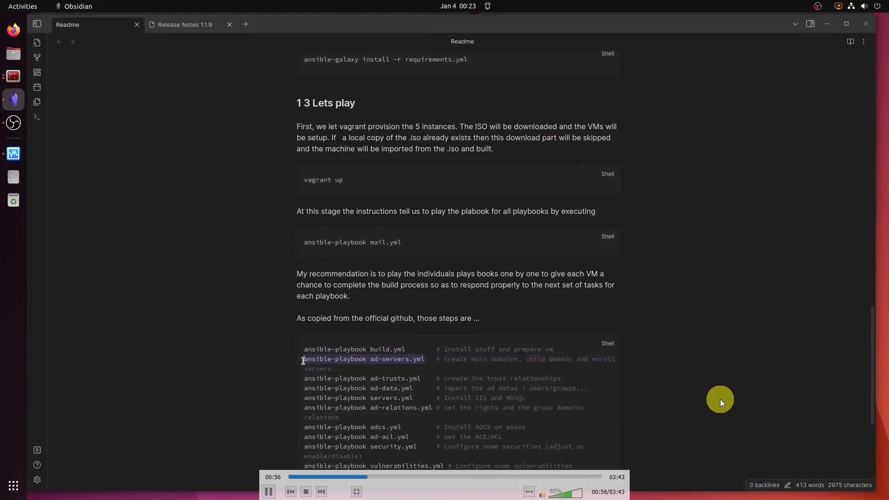
# Copy the 'ansible-playbook ad-servers.yml' line from the Readme note
pyautogui.rightClick(363, 358)
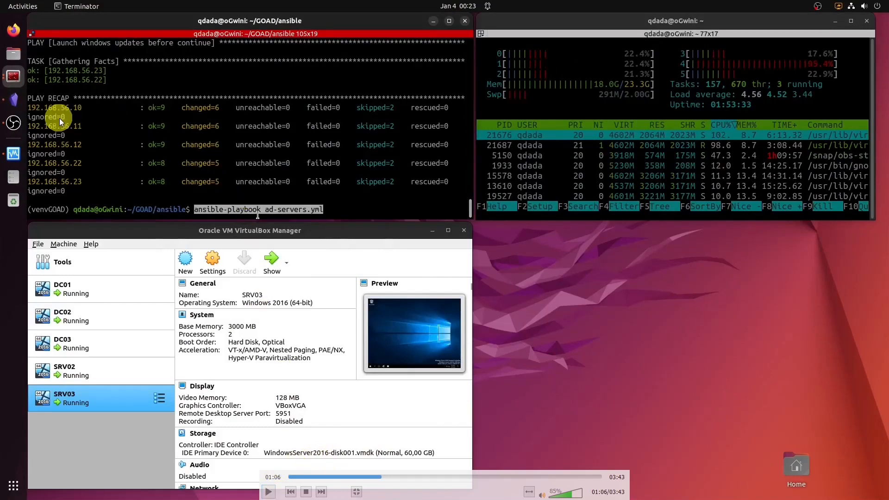
pyautogui.moveTo(121, 109)
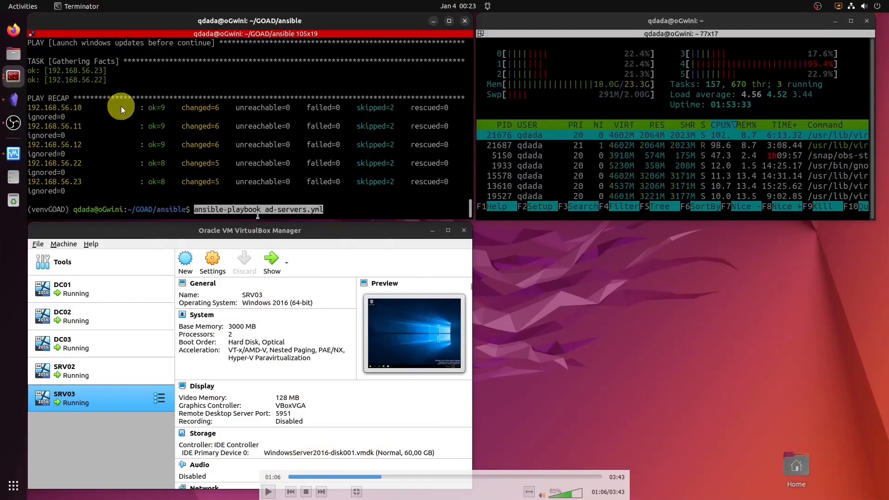
pyautogui.moveTo(320, 107)
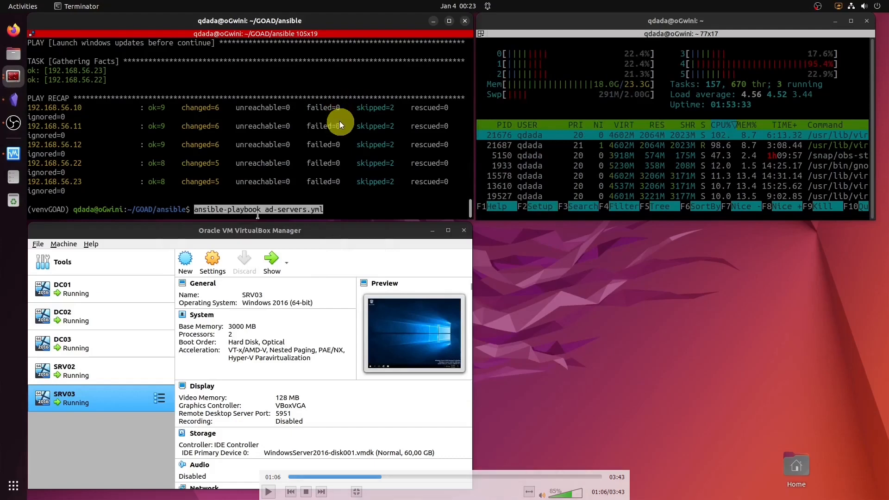
pyautogui.moveTo(341, 169)
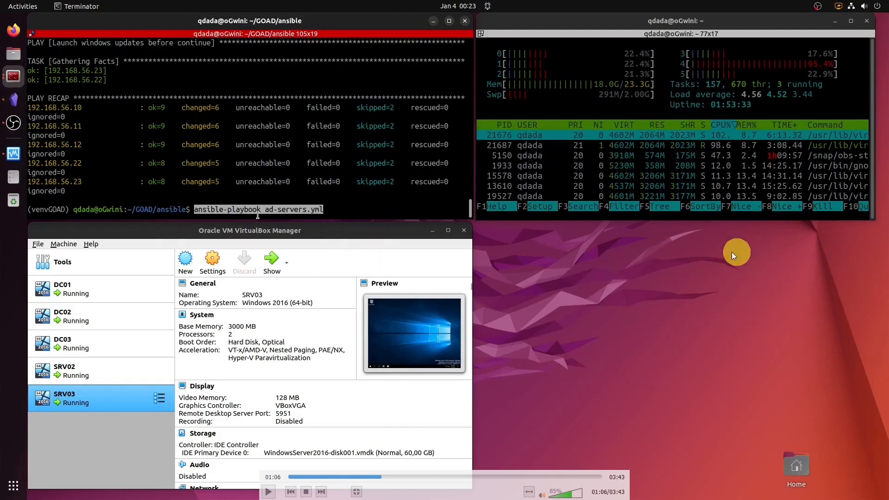
pyautogui.moveTo(332, 143)
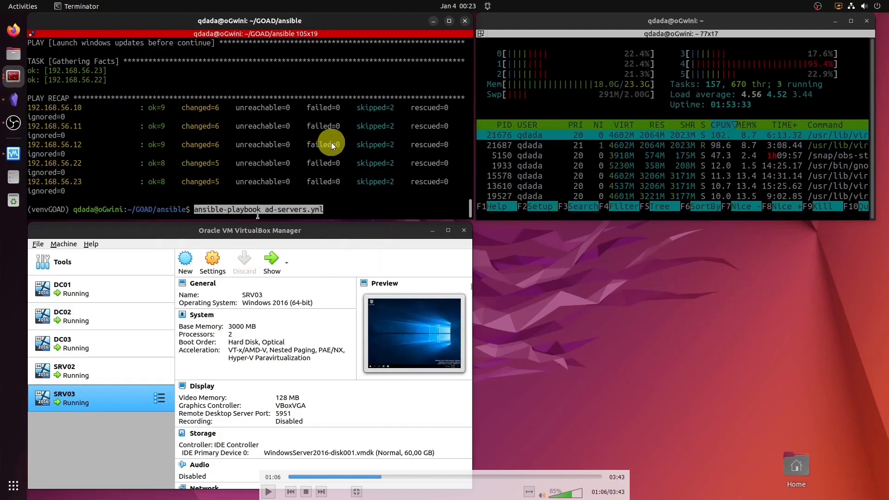
pyautogui.moveTo(385, 204)
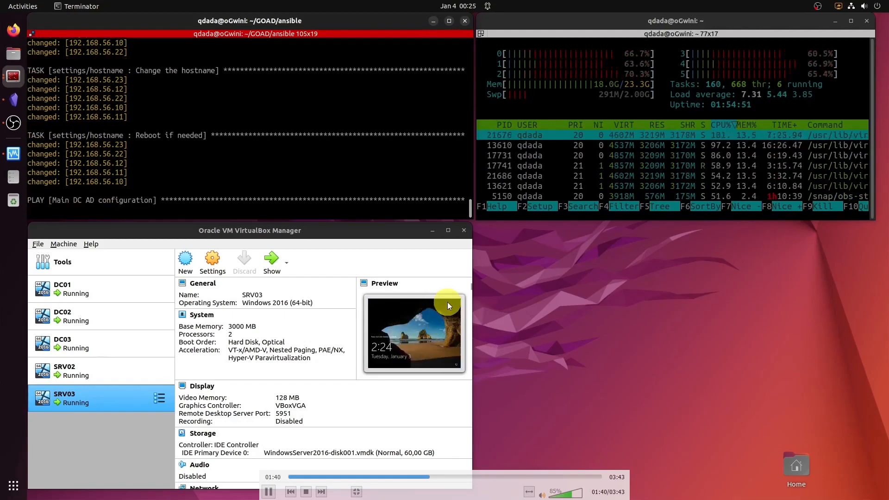
# Check the DC01, DC03 and DC02 VM previews while ad-servers.yml runs to its recap
pyautogui.click(63, 288)
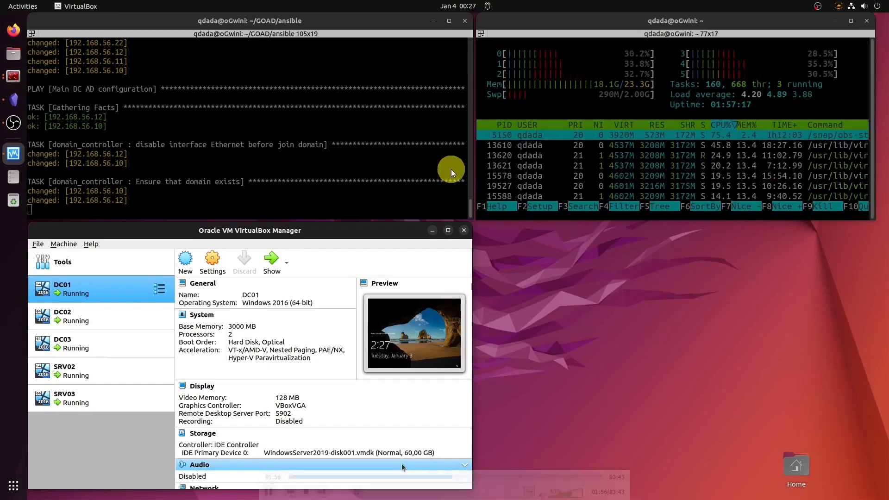
pyautogui.click(85, 343)
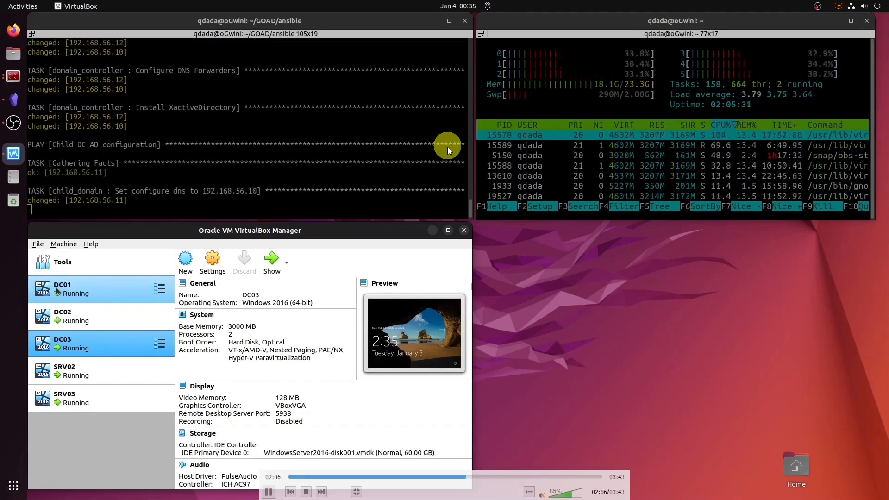
pyautogui.click(63, 316)
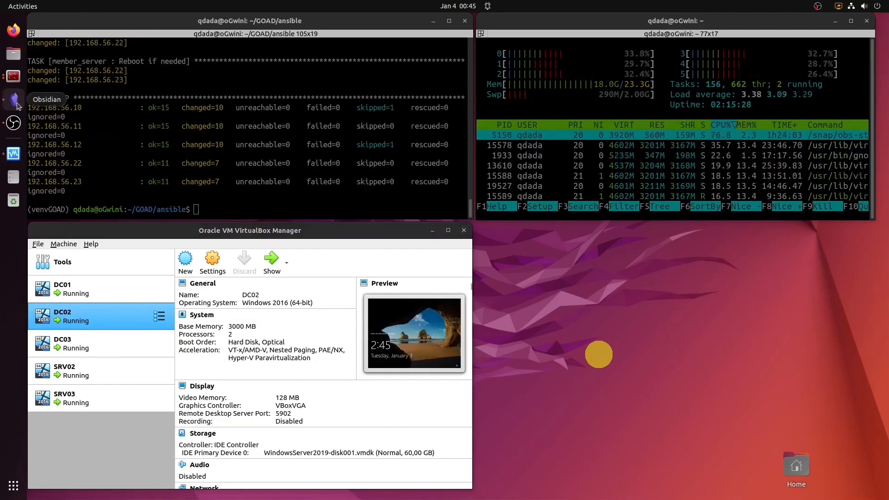
# Copy 'ansible-playbook ad-trusts.yml' from the Obsidian readme
pyautogui.click(13, 99)
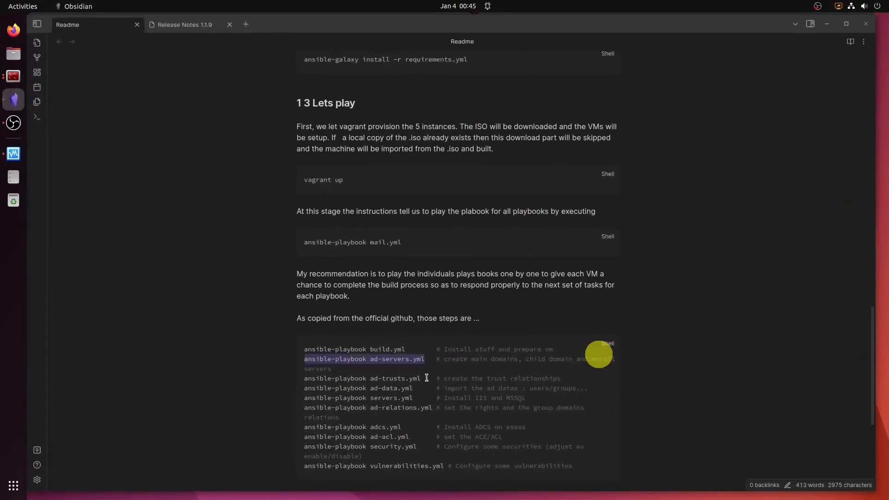
pyautogui.doubleClick(362, 378)
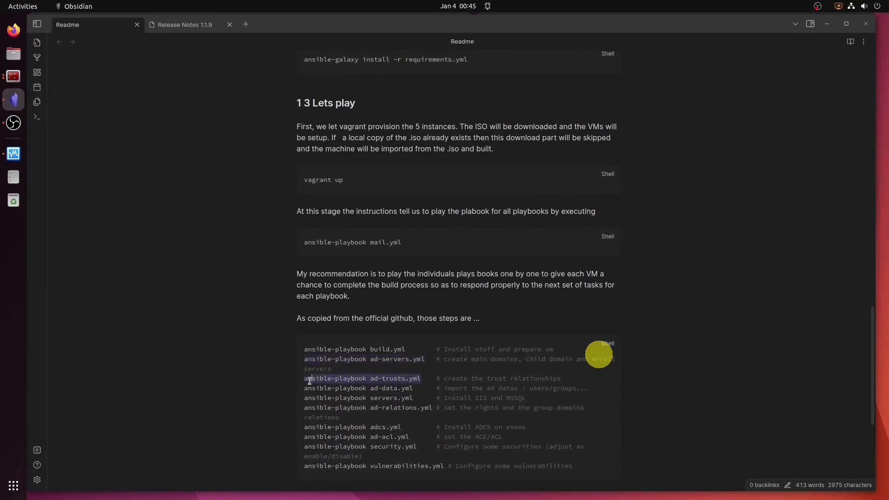
pyautogui.rightClick(361, 378)
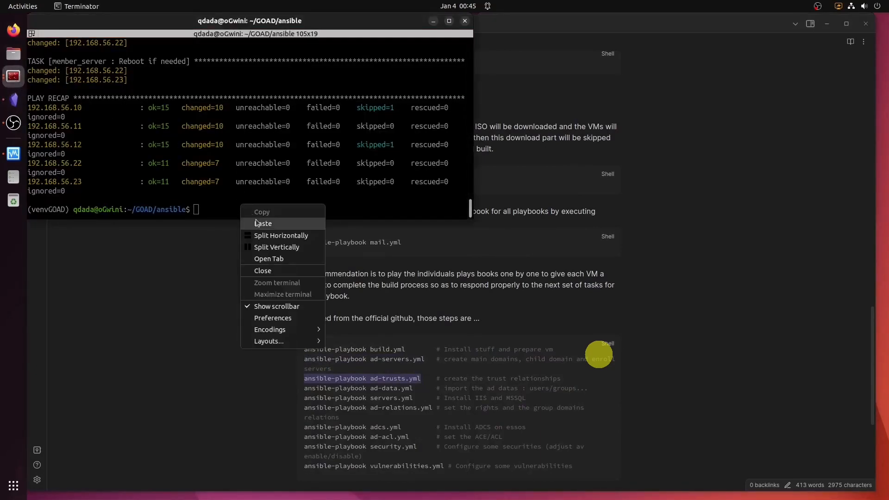
# Paste and run ad-trusts.yml in Terminator, waiting for a failed=0 recap
pyautogui.click(263, 223)
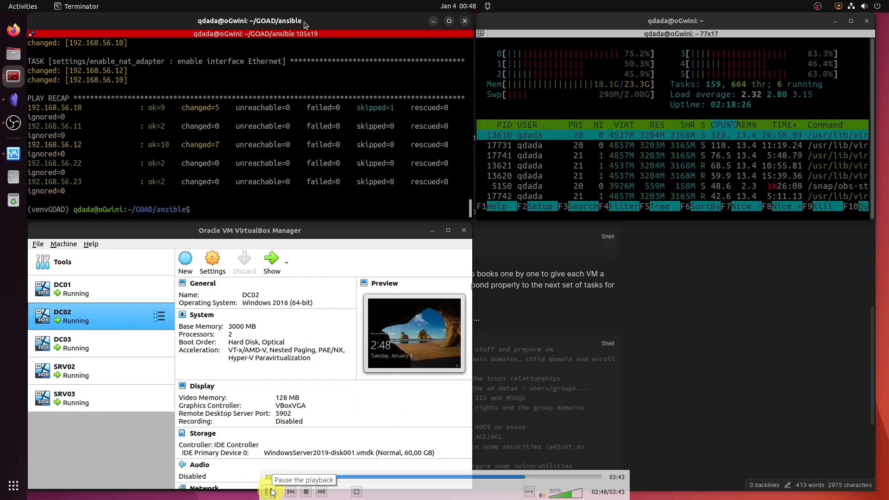
pyautogui.click(271, 491)
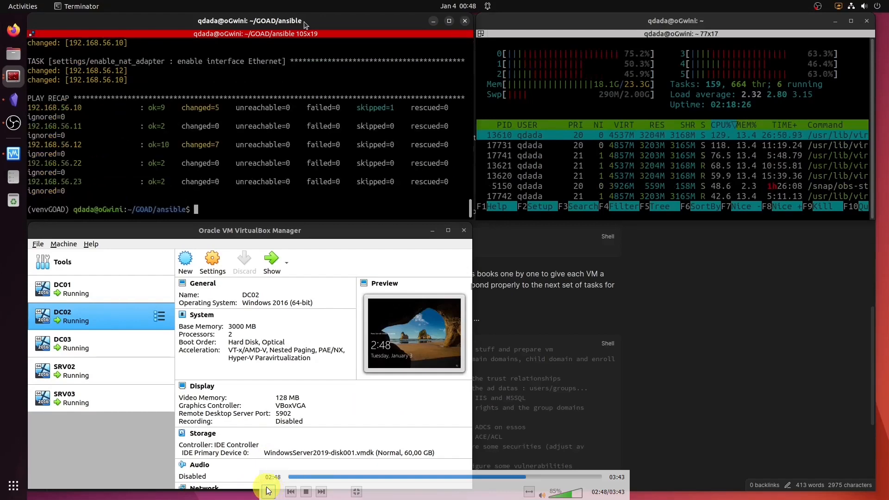
pyautogui.moveTo(267, 491)
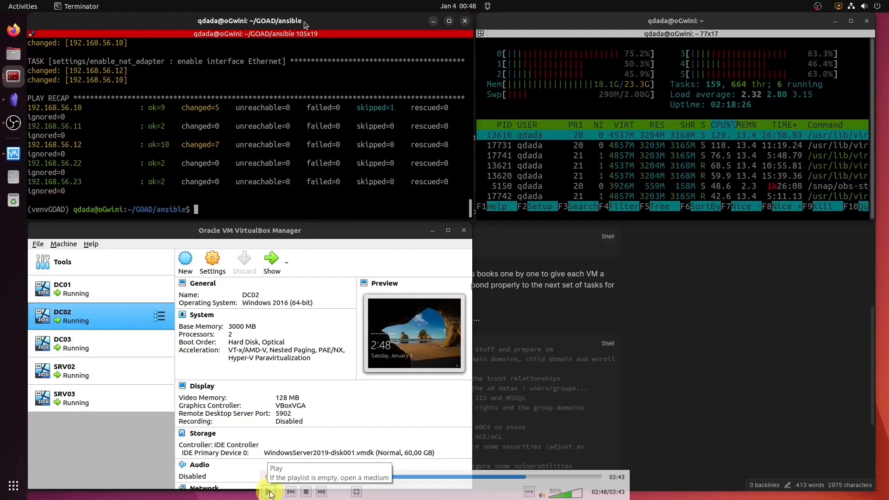
pyautogui.click(269, 491)
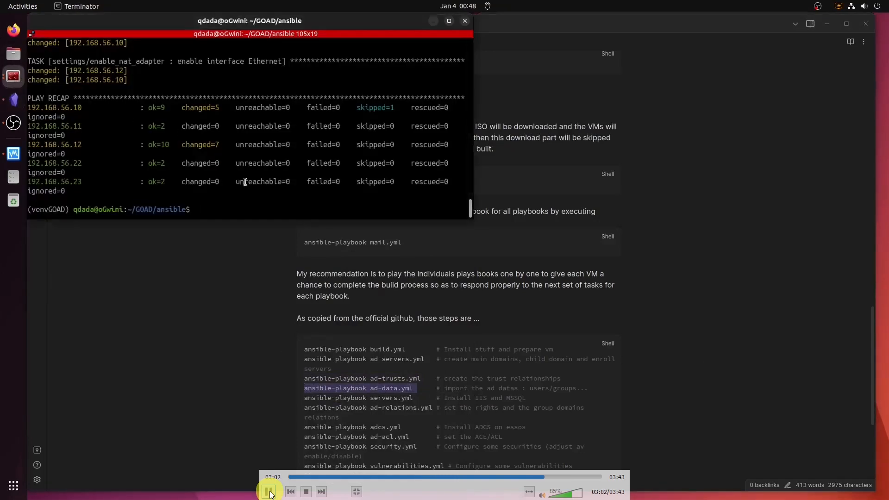
# Run 'ansible-playbook ad-data.yml' at the Terminator prompt
pyautogui.write('ansible-playbook ad-data.yml')
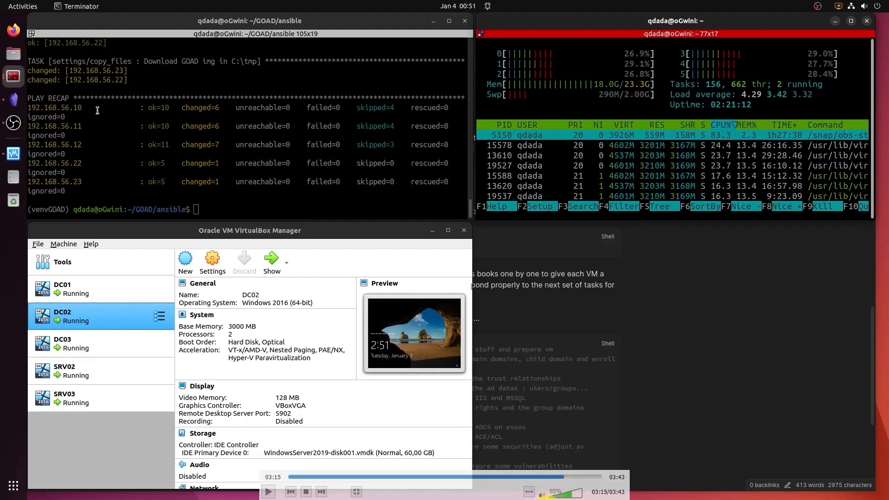
pyautogui.click(267, 490)
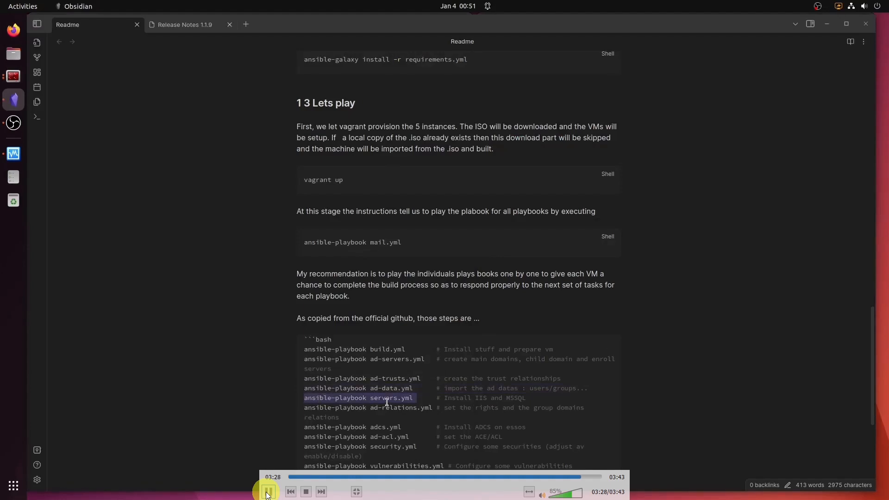
pyautogui.moveTo(13, 76)
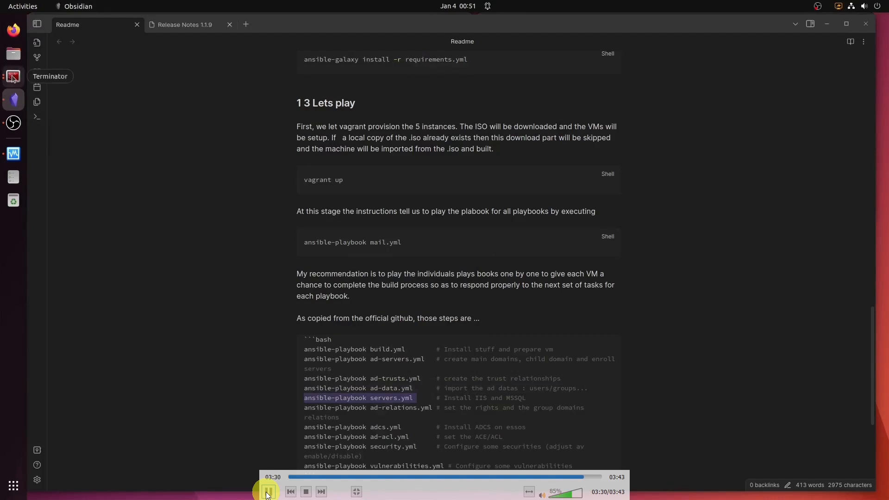
# Return to the Terminator windows showing the ad-data recap with failed=0
pyautogui.click(13, 75)
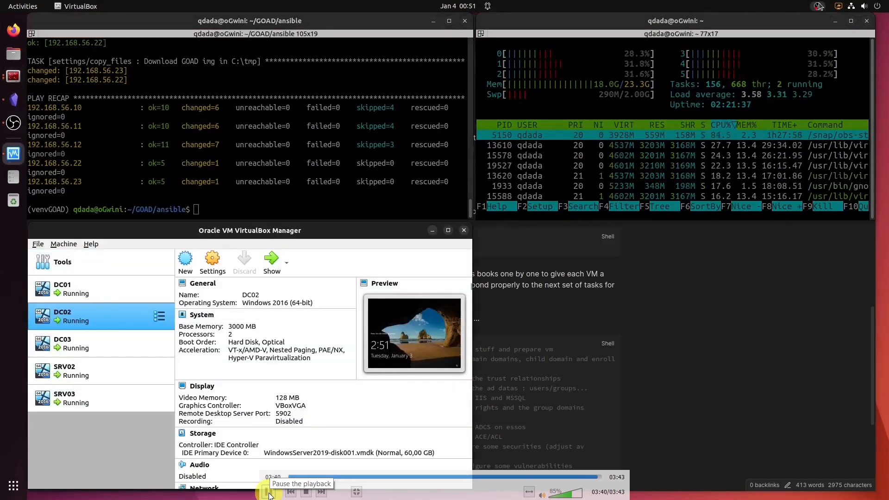
pyautogui.click(819, 6)
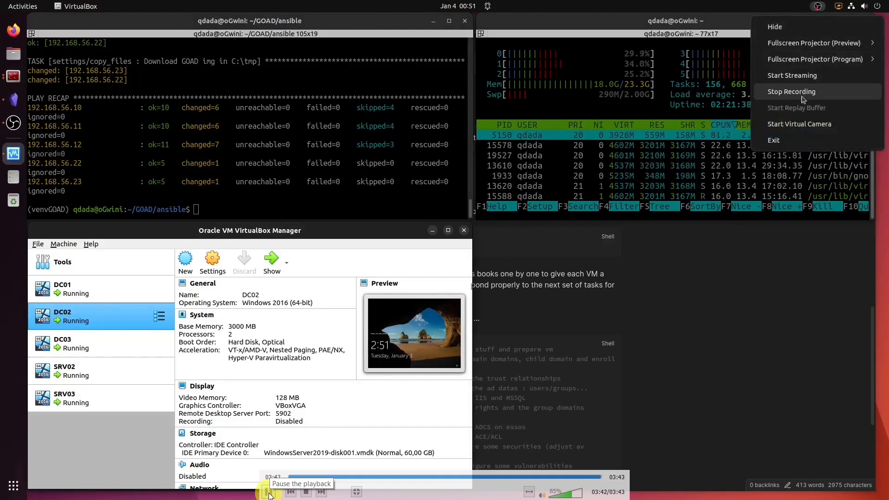